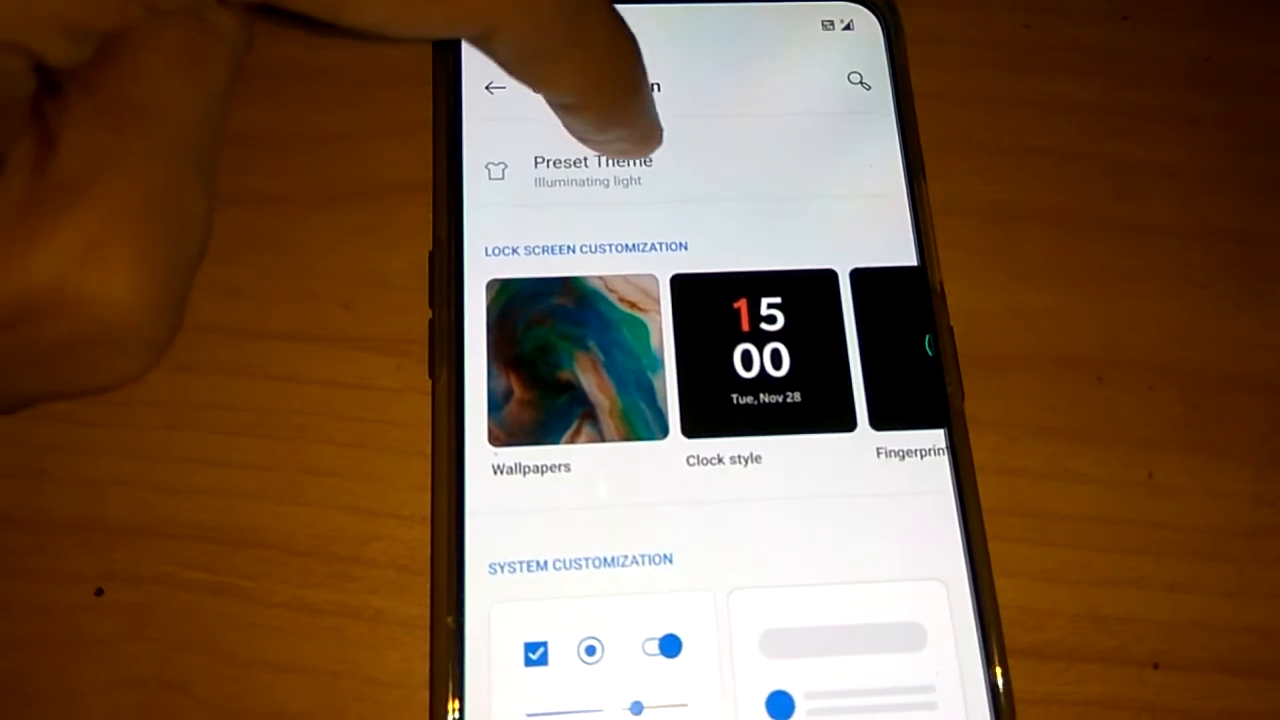
- Open the Preset Theme picker on the Customization screen, showing Illuminating light selected
click(592, 170)
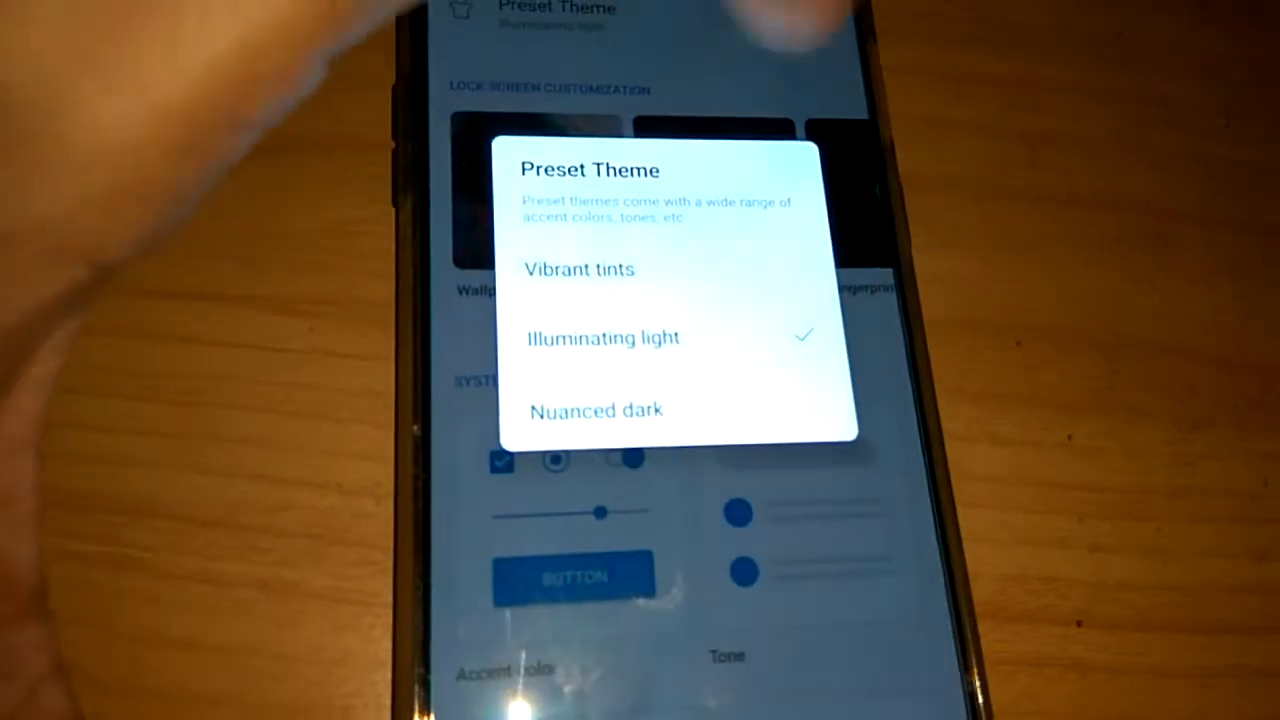
- Choose Nuanced dark as the preset theme
click(597, 410)
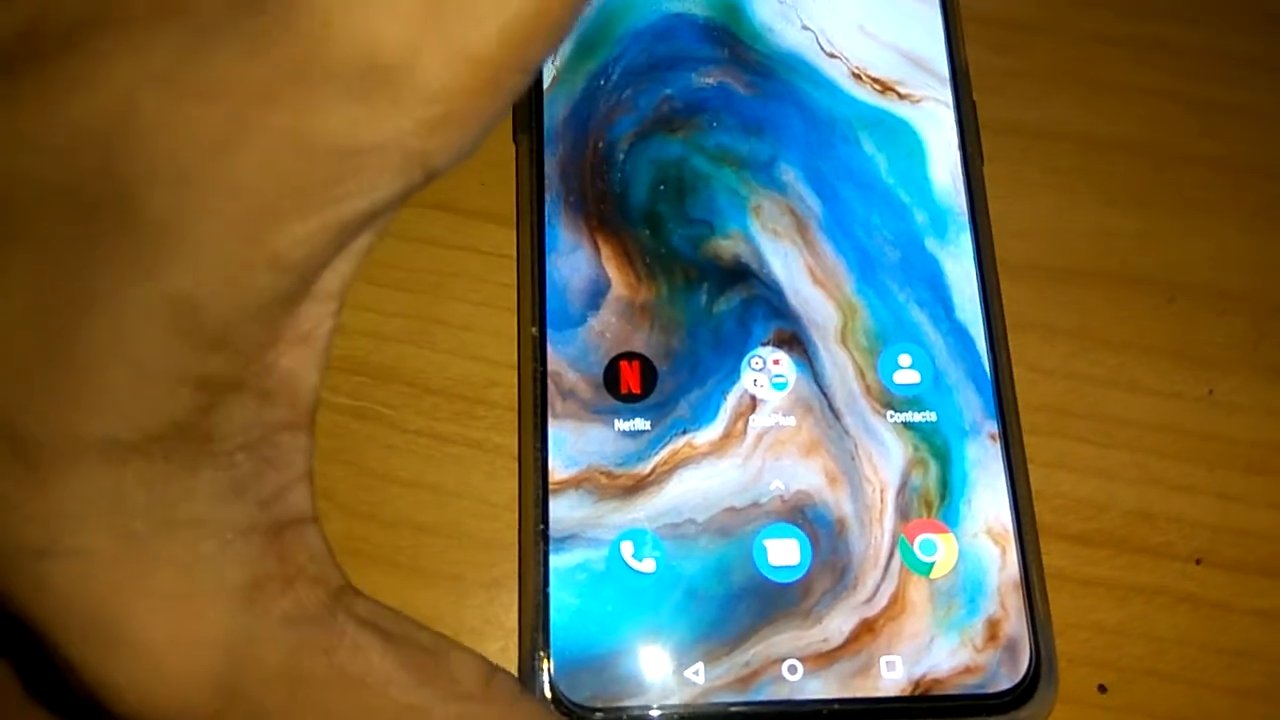
- Launch the Settings app from the home screen, now displayed in dark theme
click(762, 390)
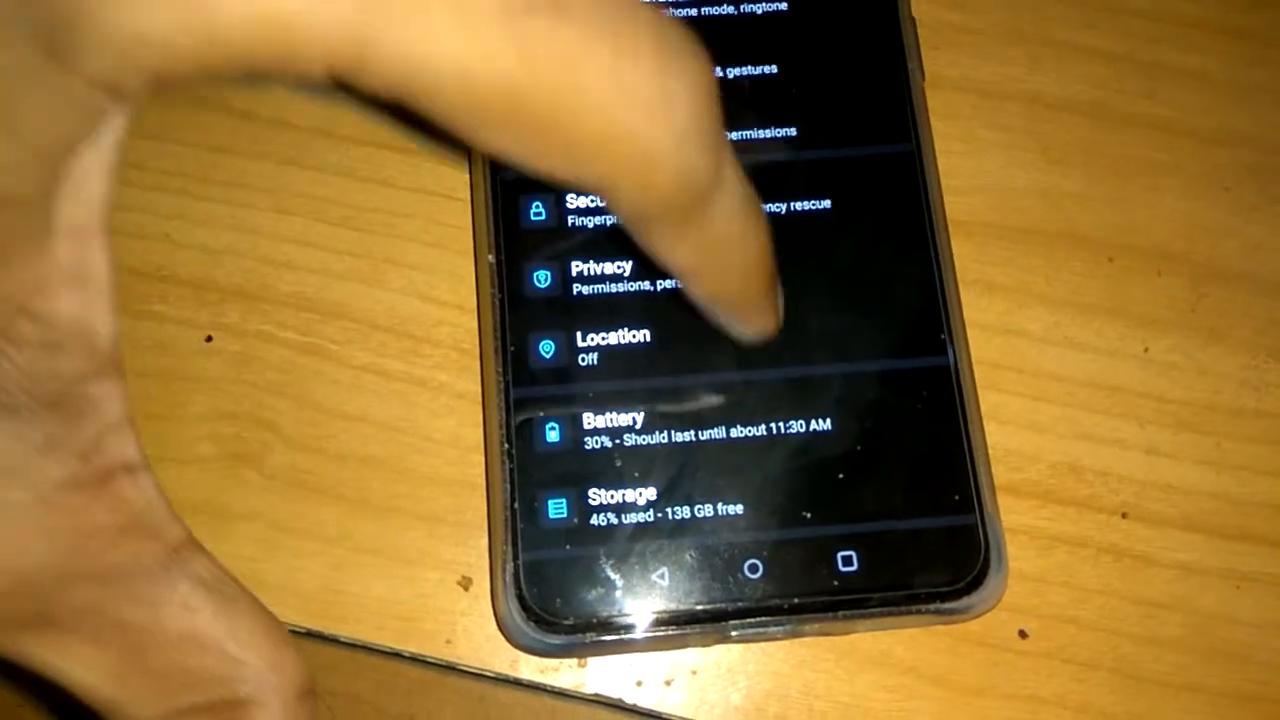
- Scroll the main Settings list down until Utilities appears below Google
scroll(down, 3)
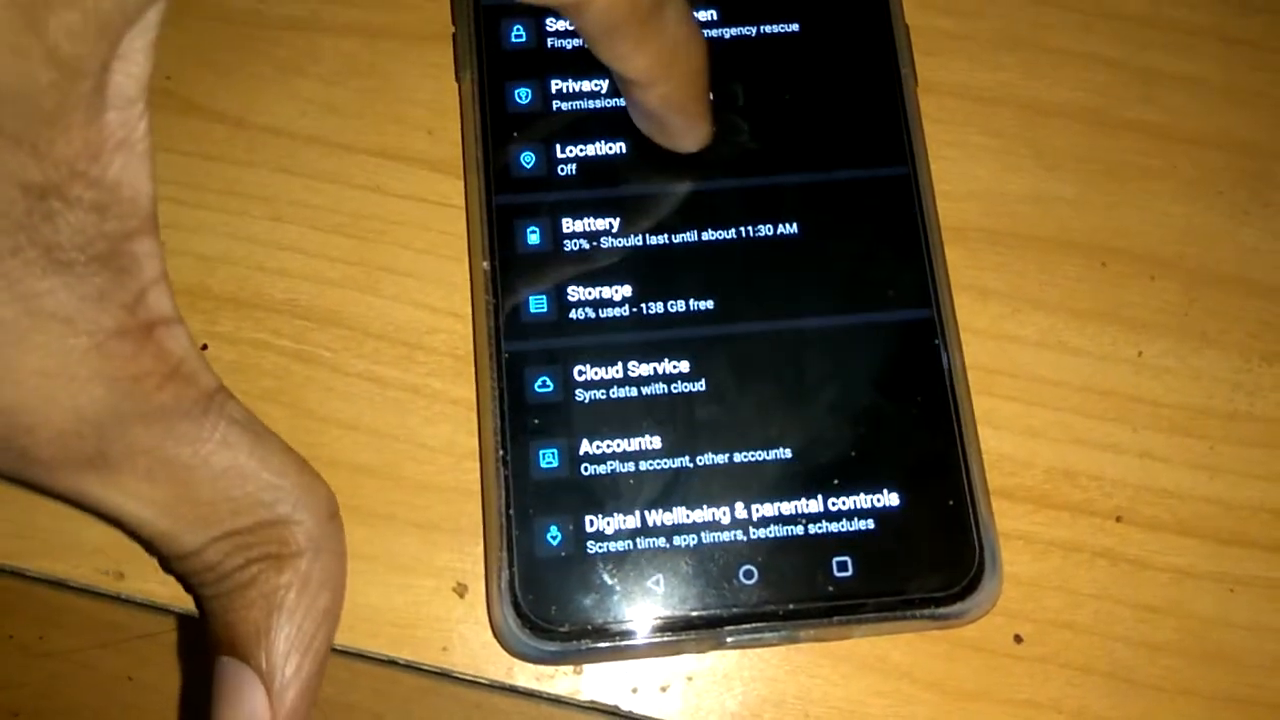
scroll(down, 3)
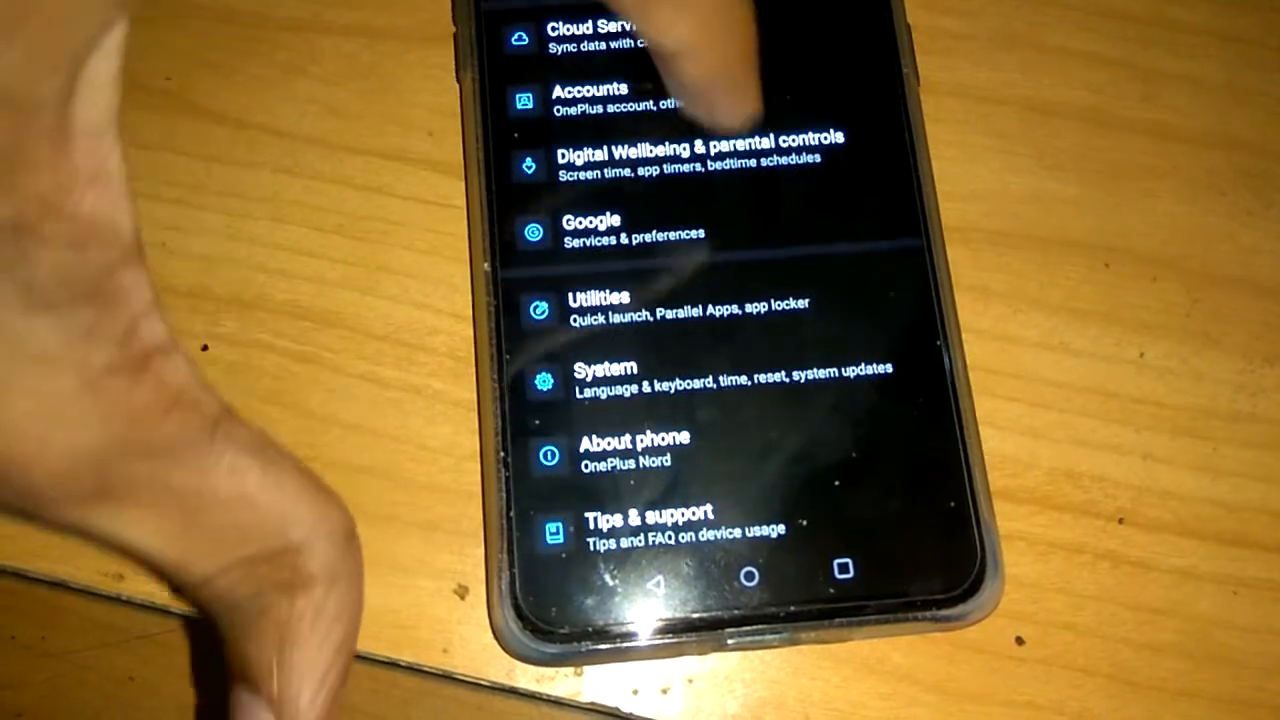